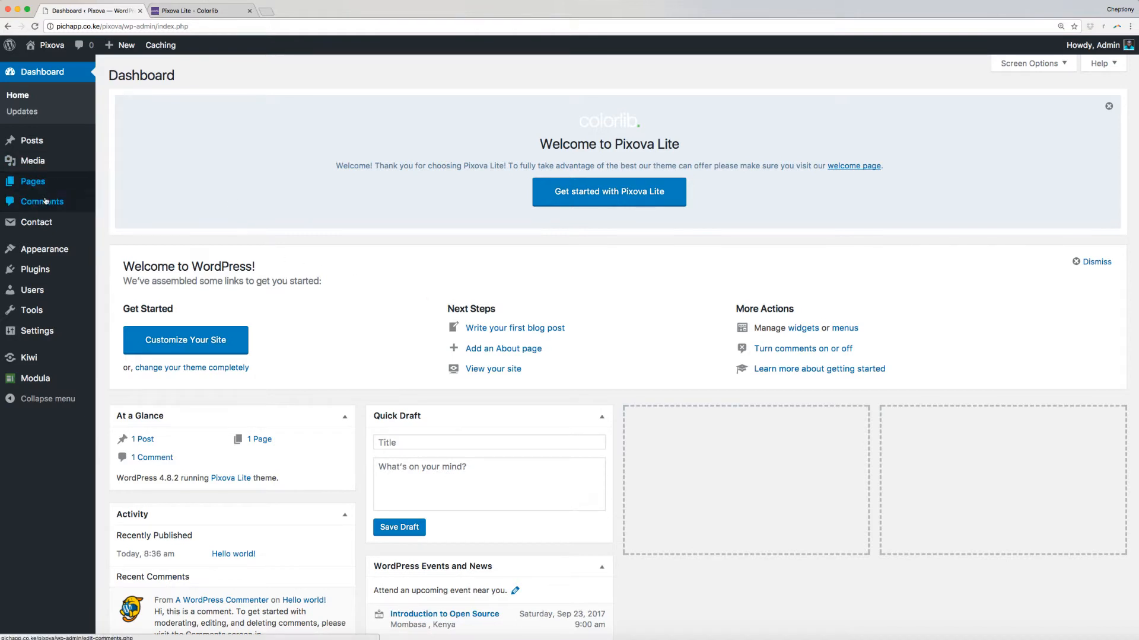
pyautogui.moveTo(44, 249)
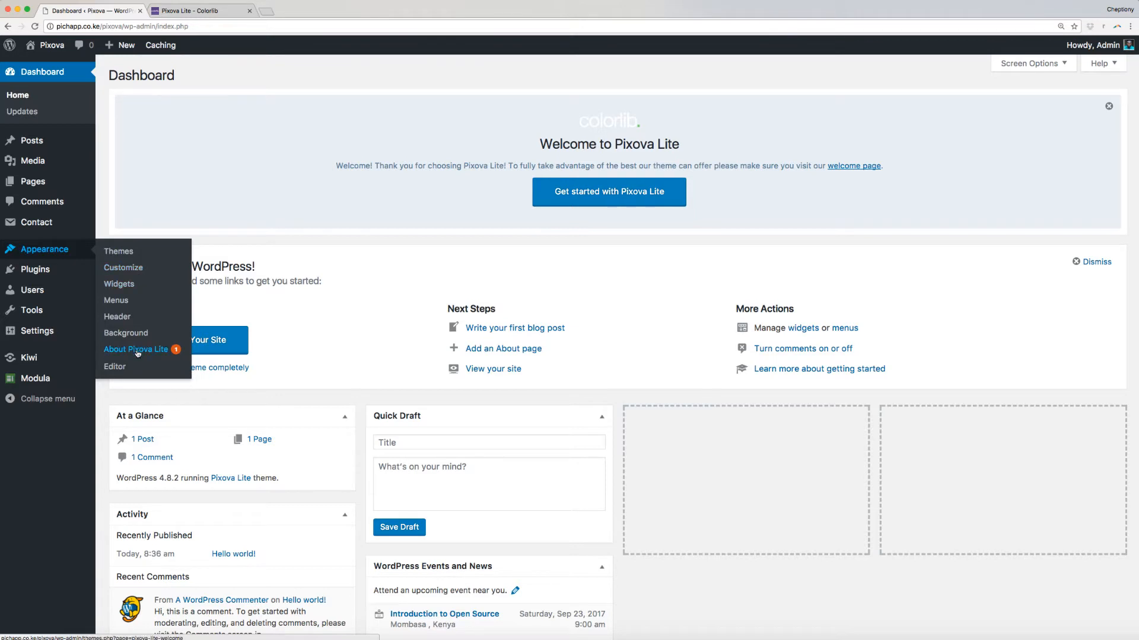
# - Open the About Pixova Lite welcome page from the Appearance menu
pyautogui.click(136, 349)
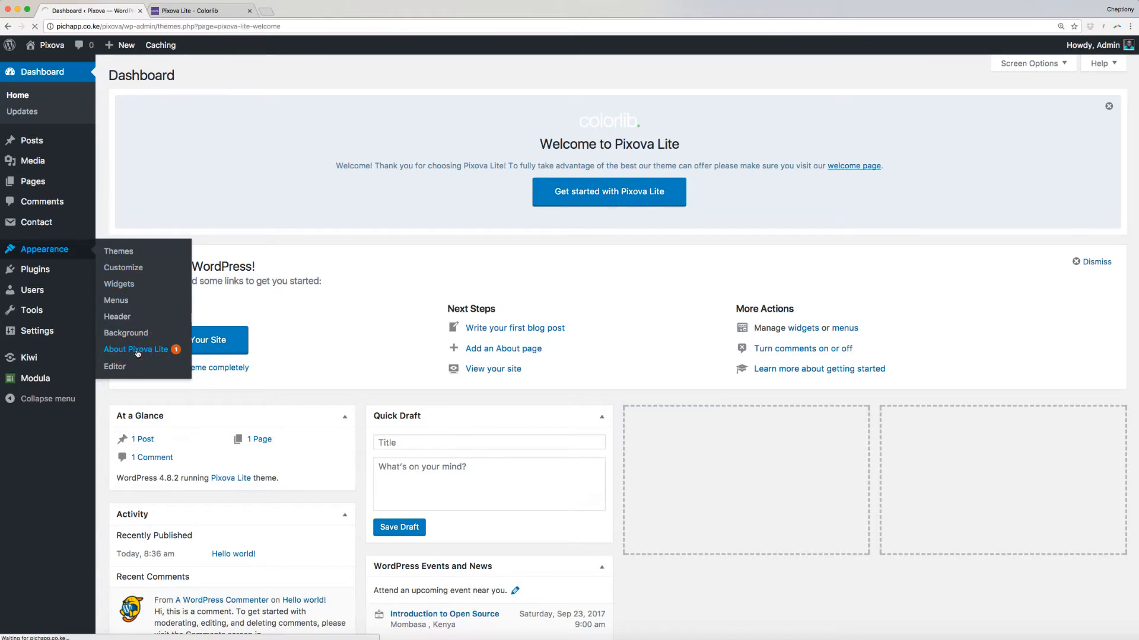
# - Import the Pixova Lite demo content from the Recommended Actions tab
pyautogui.click(135, 350)
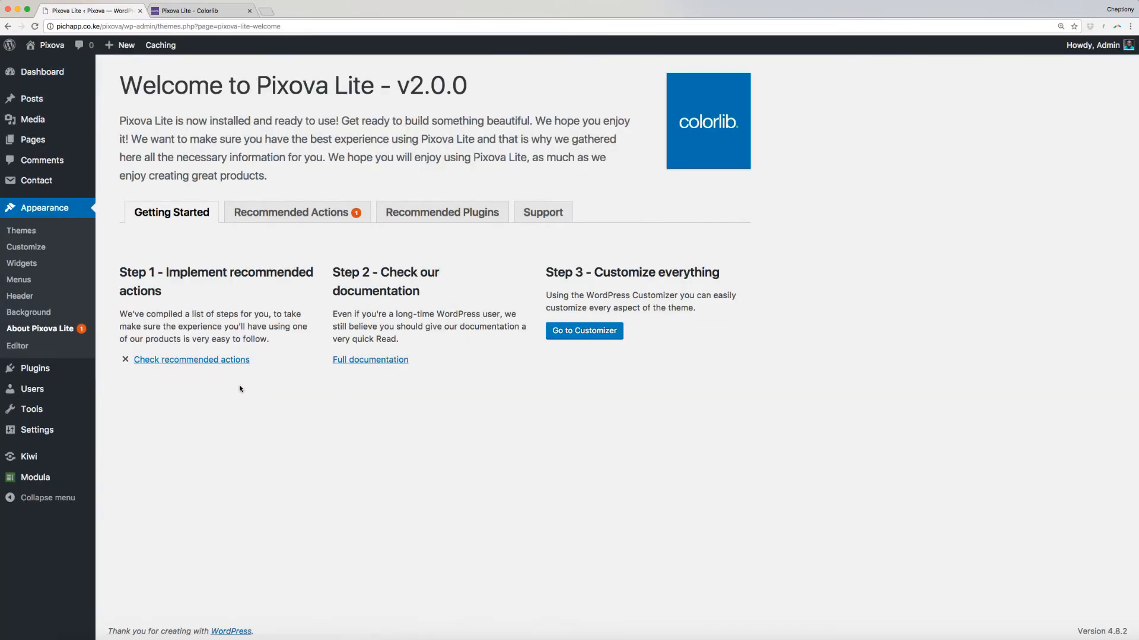
pyautogui.click(291, 212)
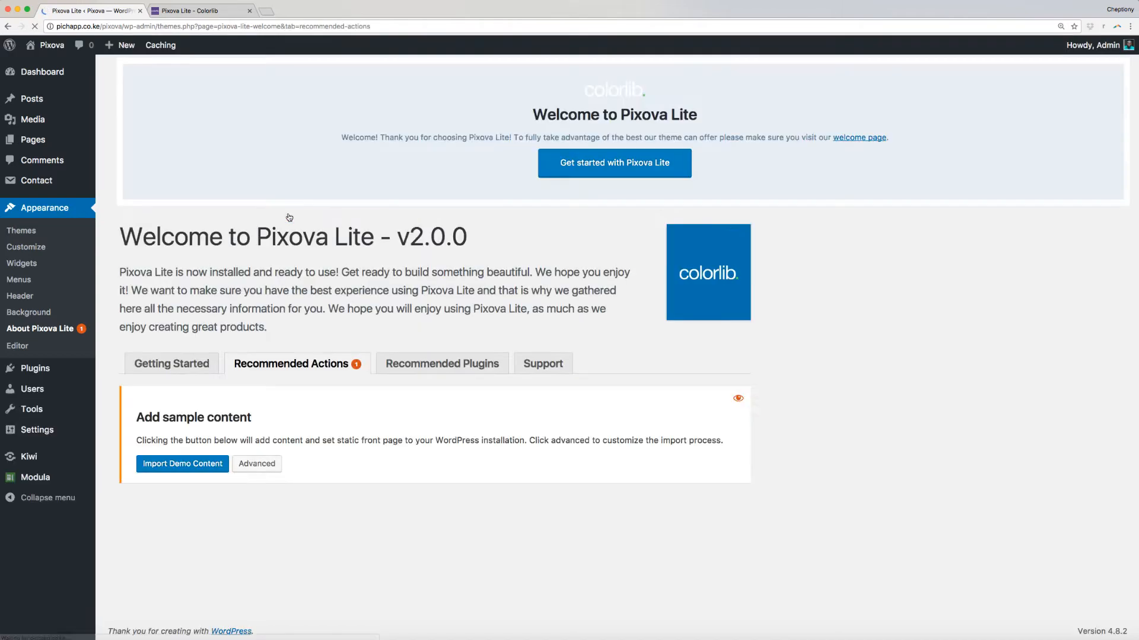
pyautogui.scroll(-3)
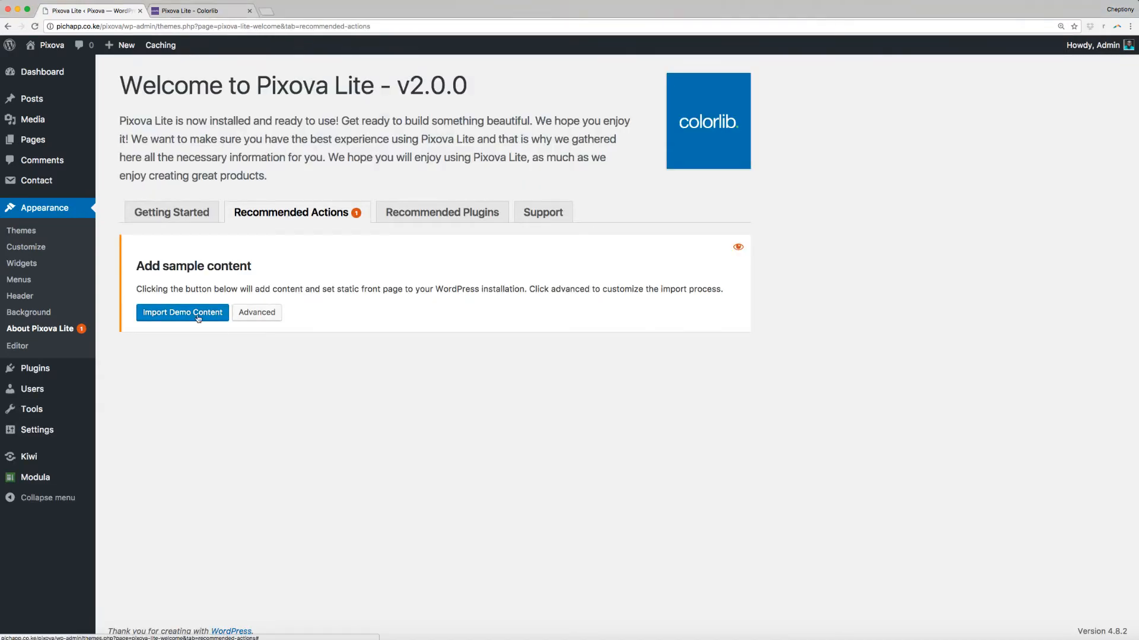
pyautogui.click(182, 312)
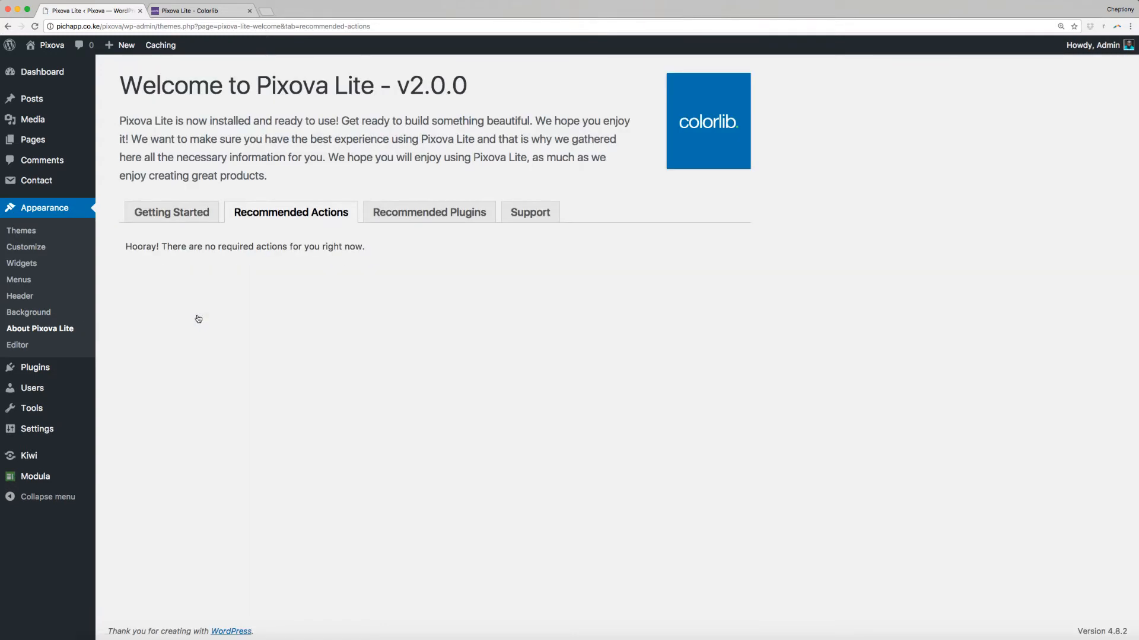
pyautogui.moveTo(92, 310)
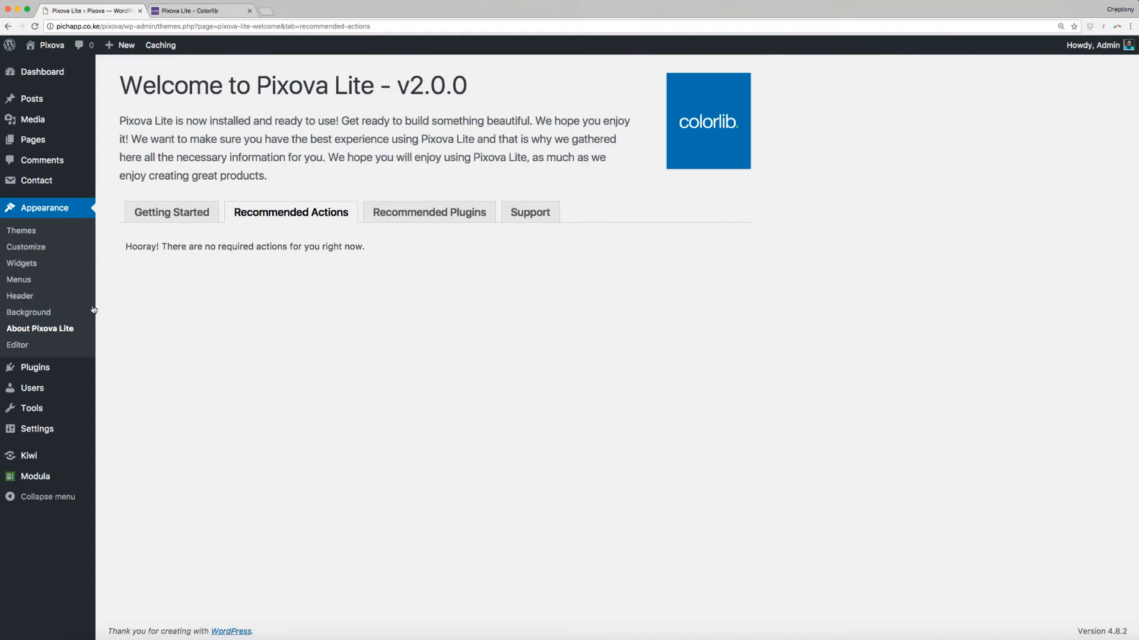
pyautogui.moveTo(199, 319)
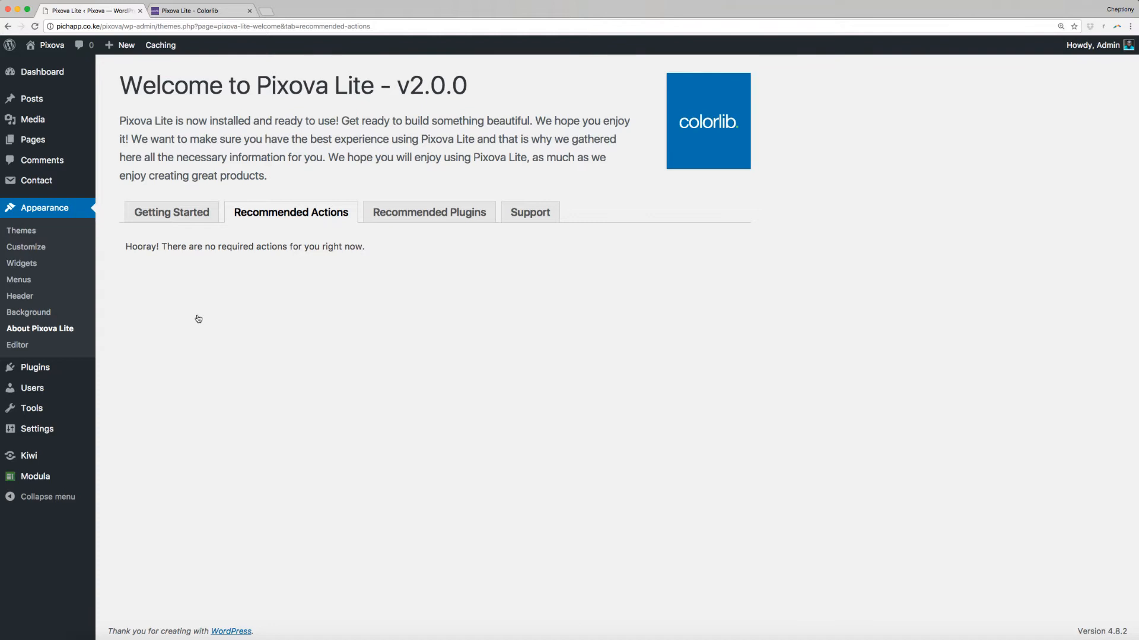
pyautogui.moveTo(200, 319)
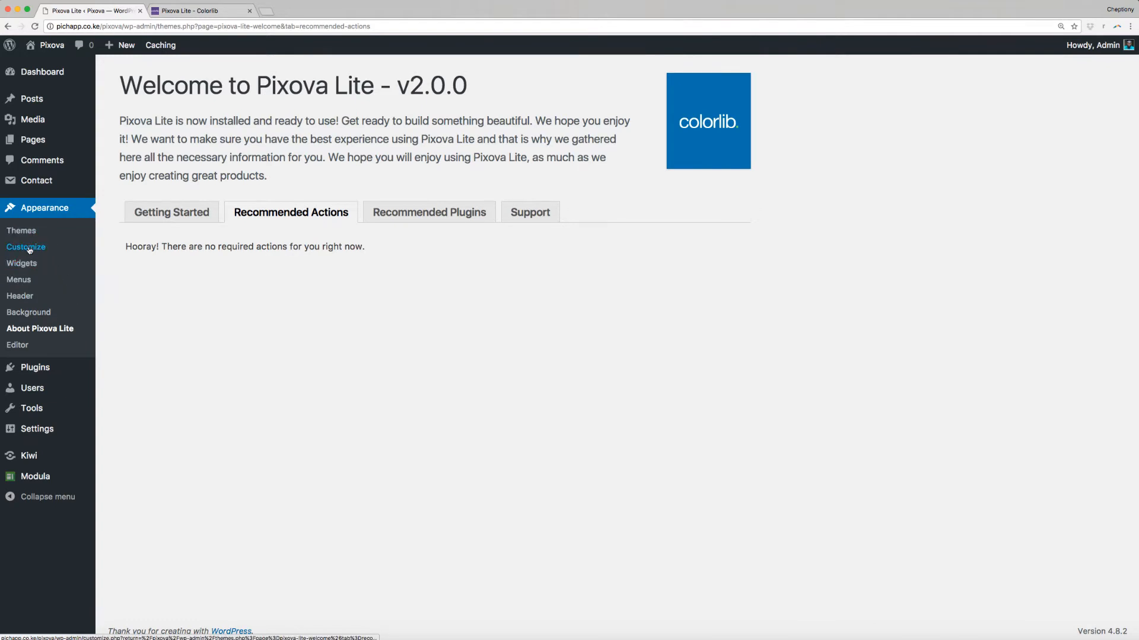
# - Open Appearance > Customize and go to the Static Front Page settings under Theme options
pyautogui.click(26, 247)
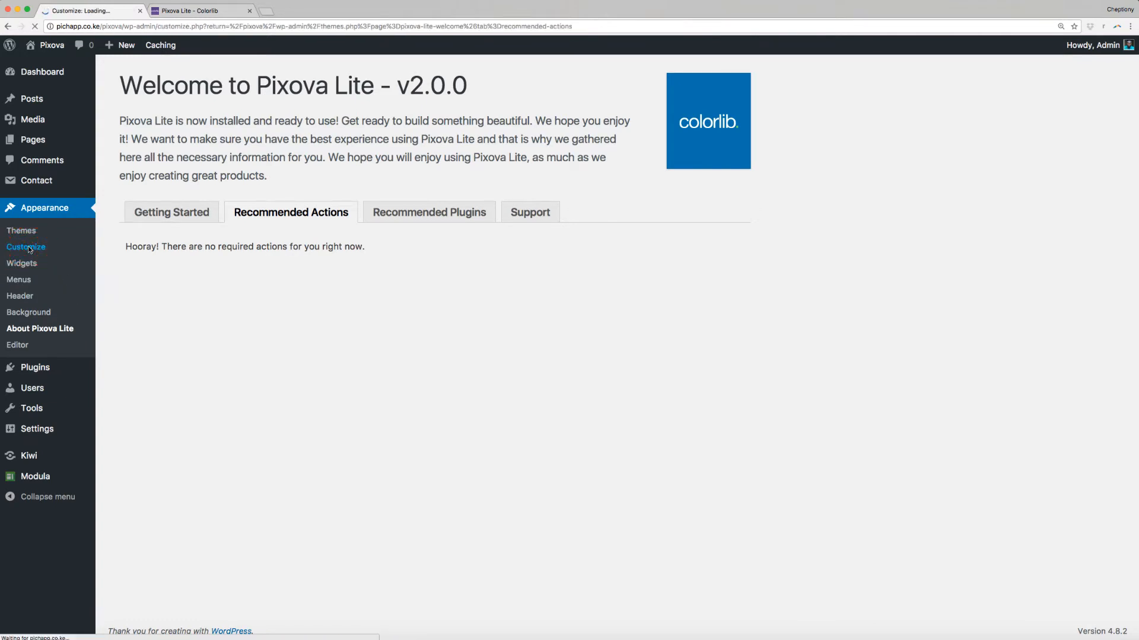
pyautogui.click(25, 246)
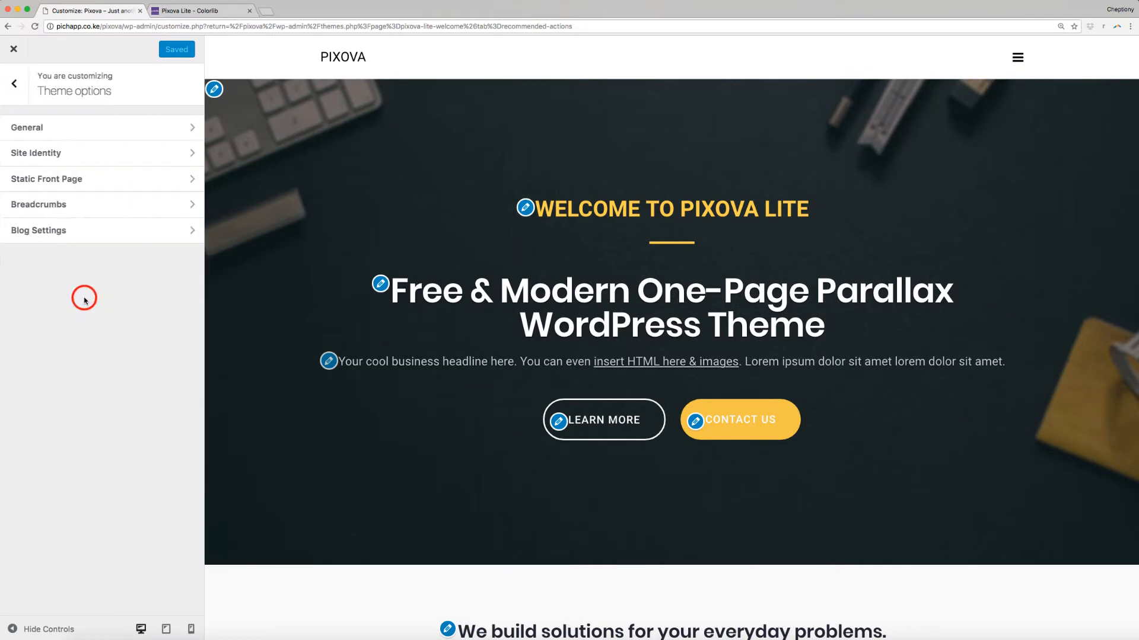
pyautogui.click(46, 179)
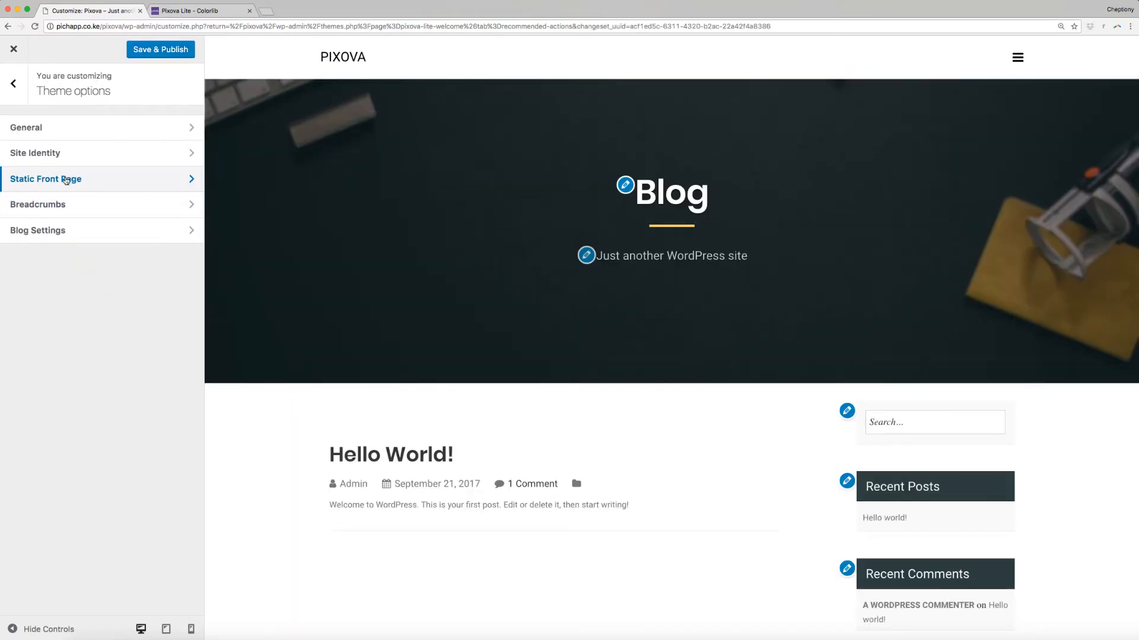
pyautogui.click(66, 179)
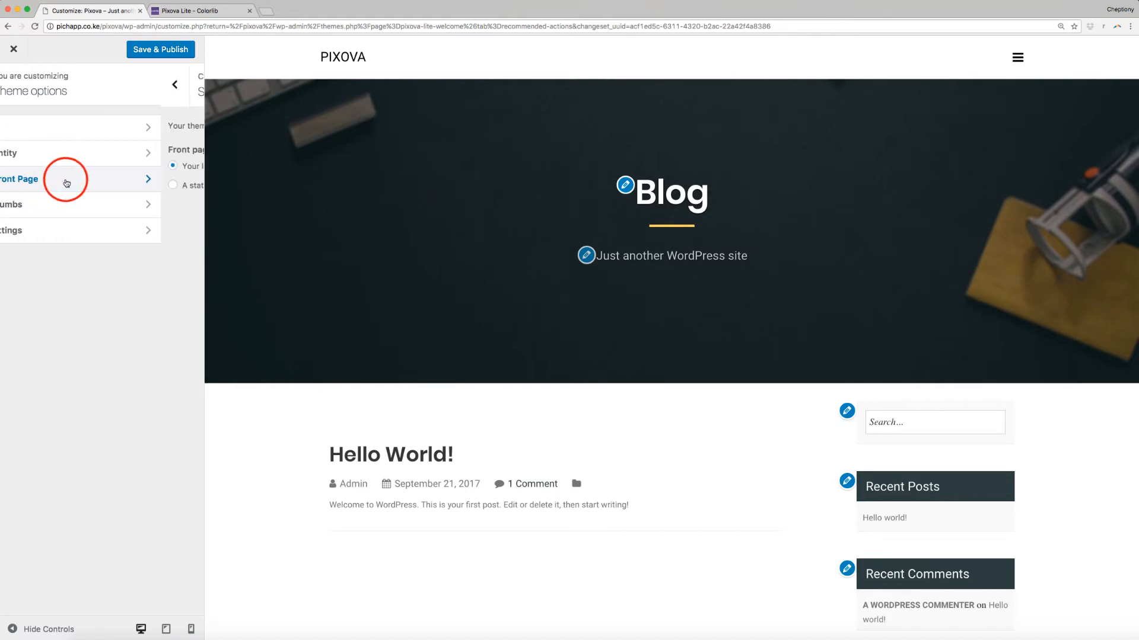
# - Set the front page to display the static page 'Homepage'
pyautogui.click(65, 179)
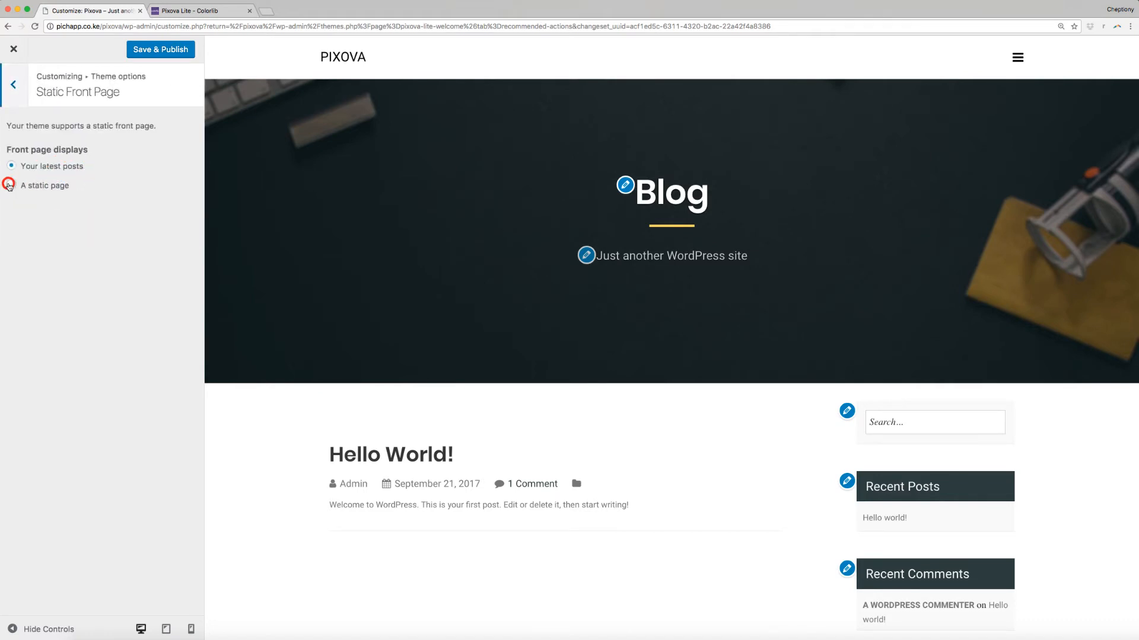
pyautogui.click(10, 185)
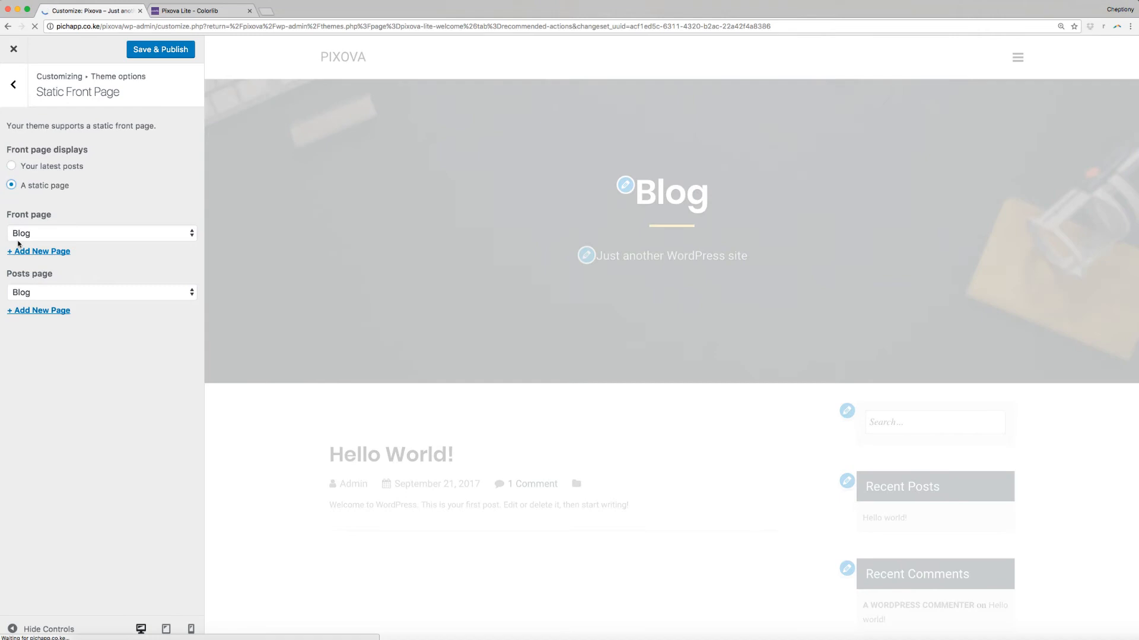
pyautogui.click(101, 233)
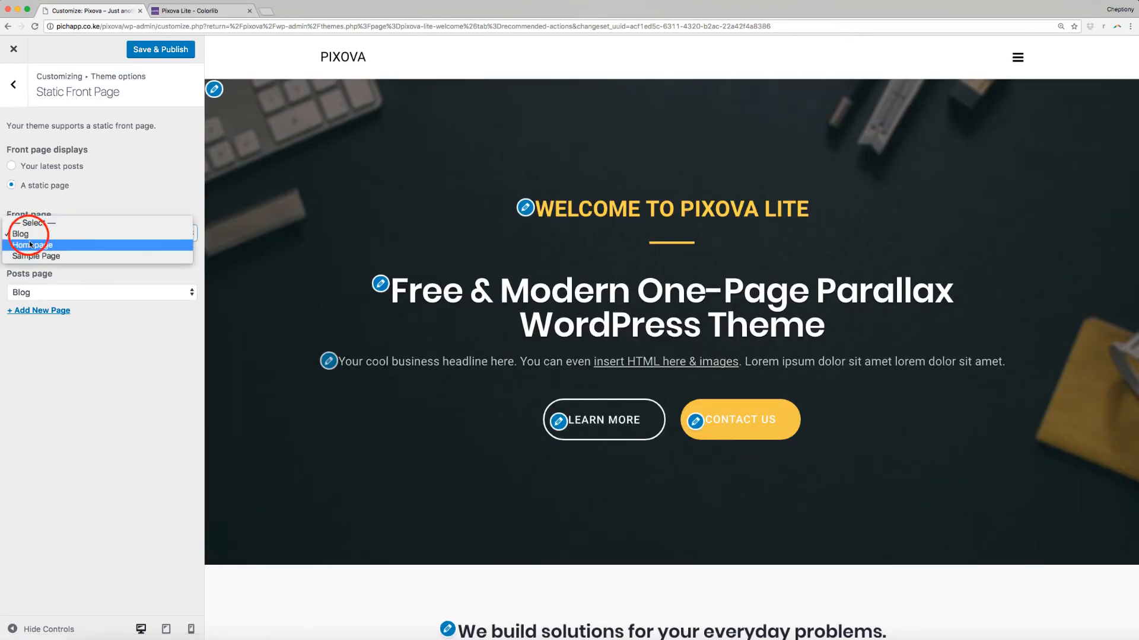
pyautogui.click(33, 244)
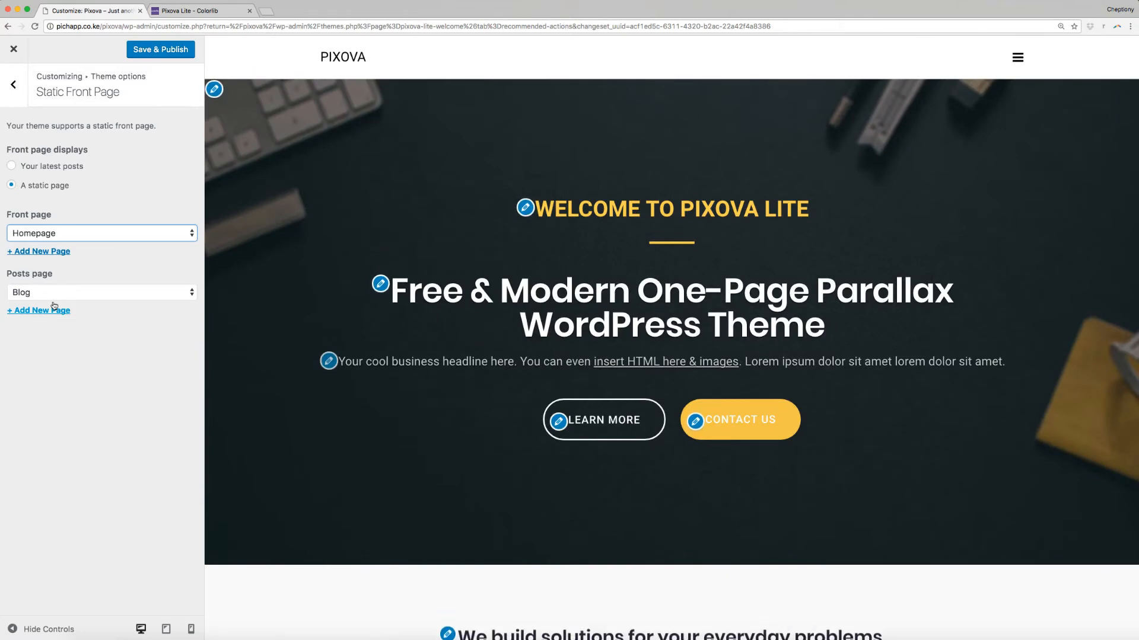
# - Set 'Blog' as the posts page and Save & Publish
pyautogui.click(101, 292)
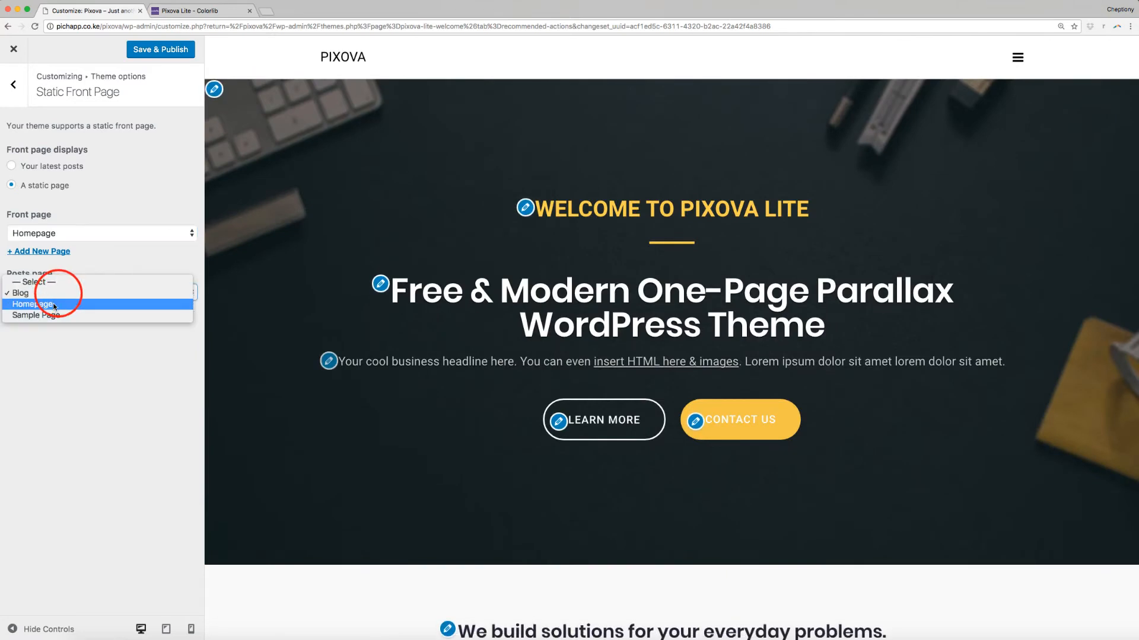
pyautogui.click(21, 293)
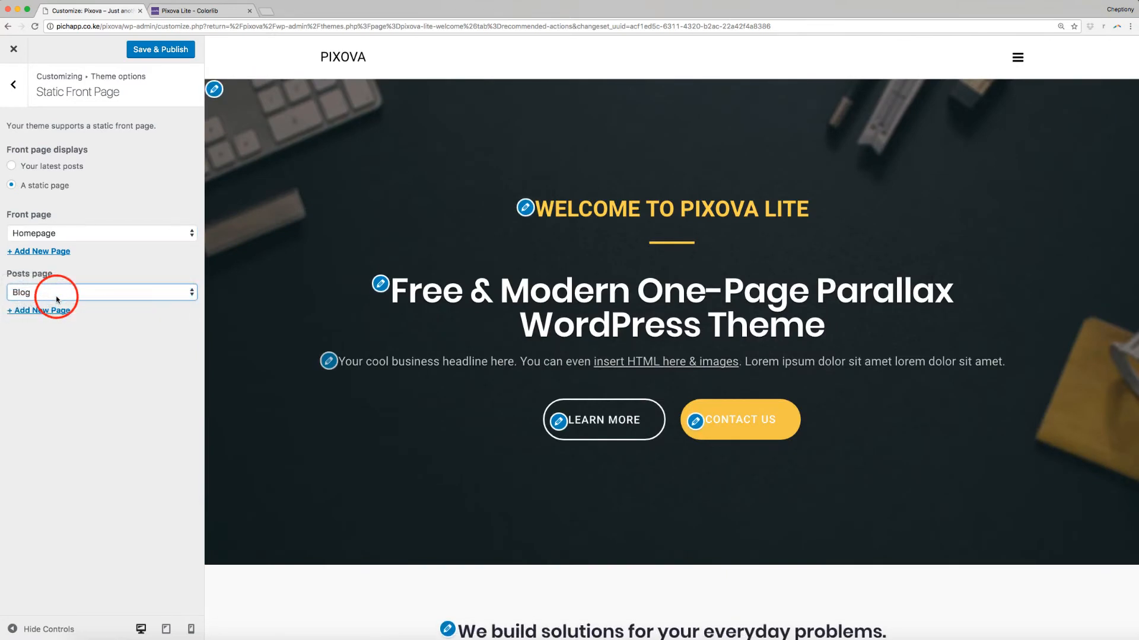
pyautogui.click(161, 49)
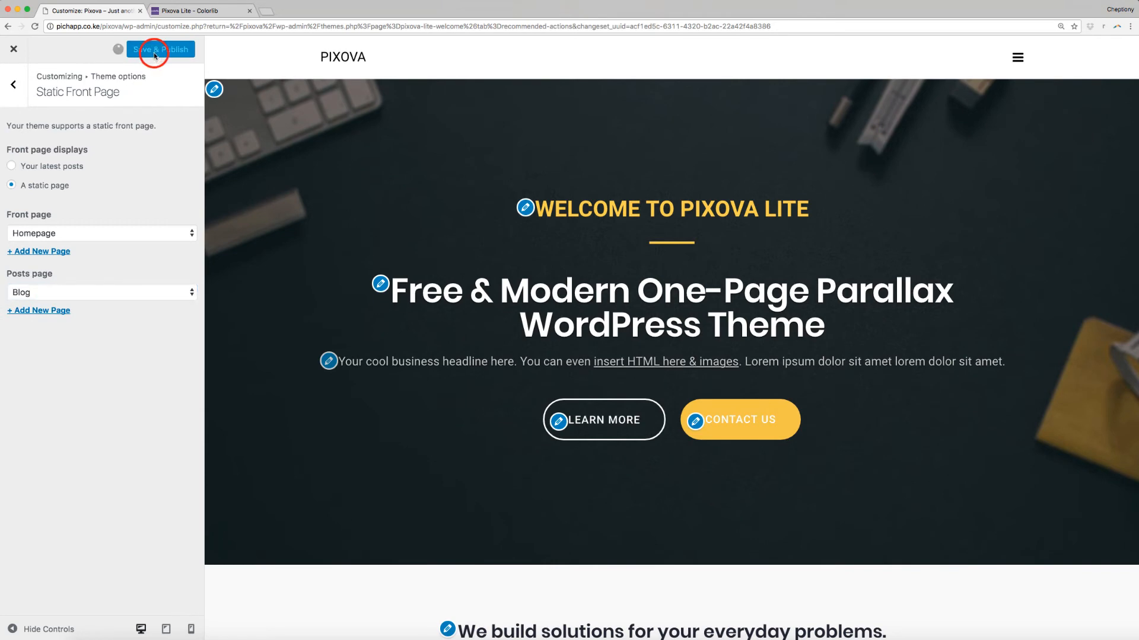
pyautogui.click(160, 50)
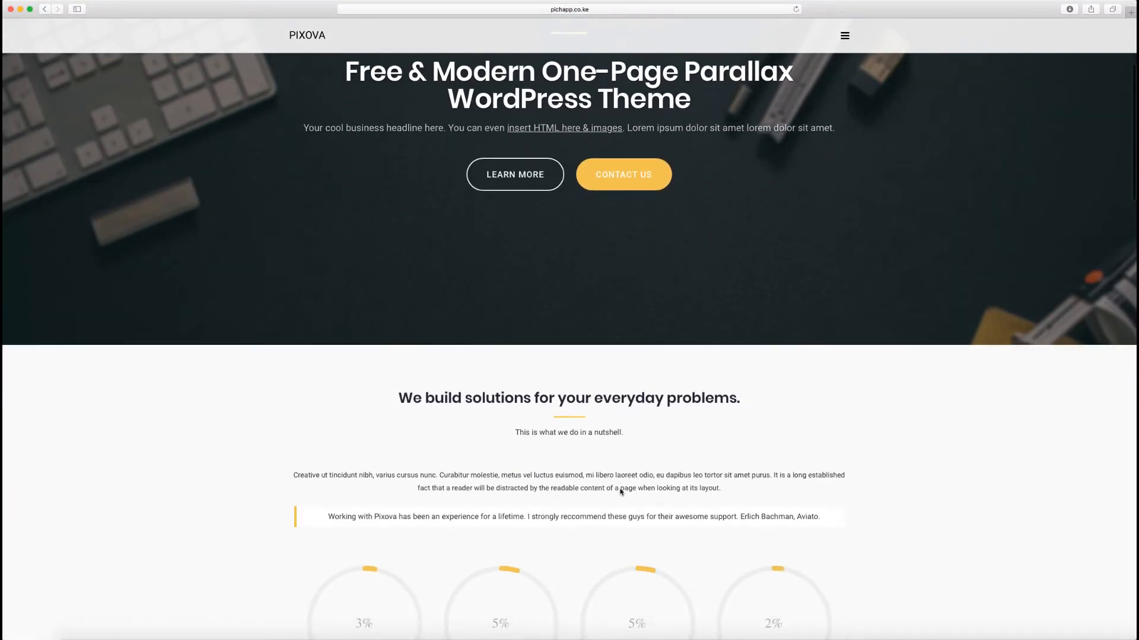
pyautogui.scroll(-3)
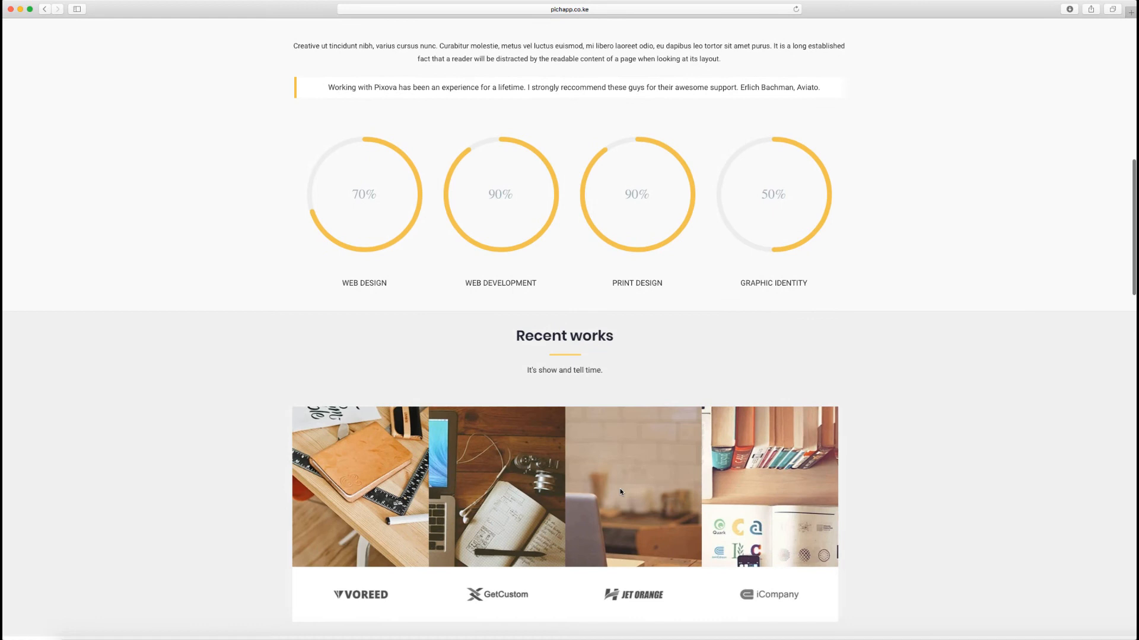
pyautogui.scroll(-3)
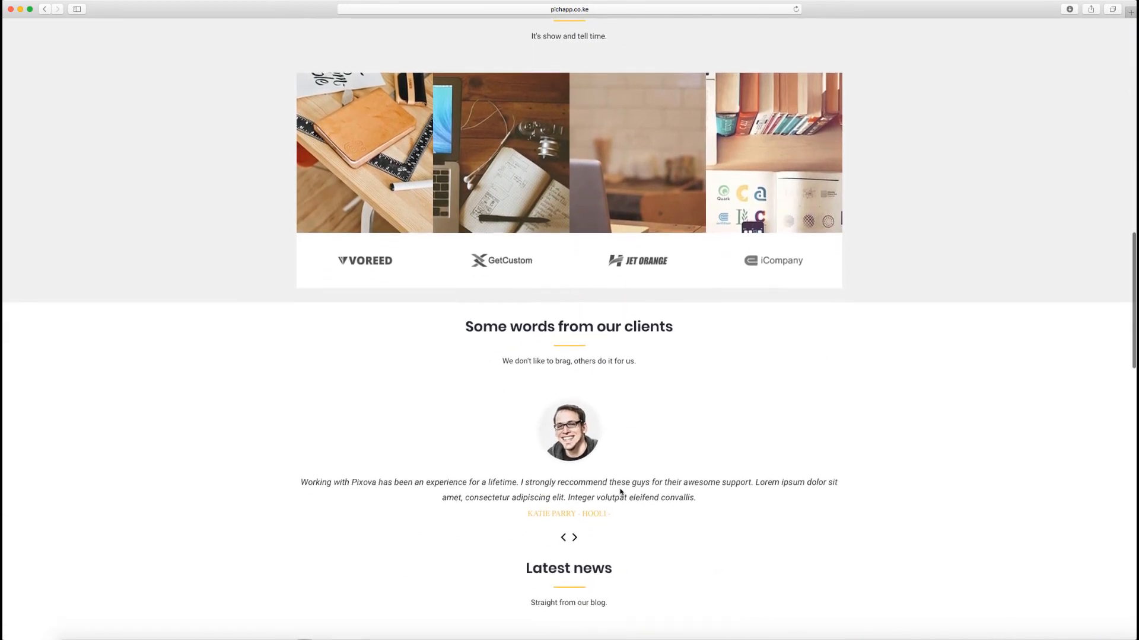
pyautogui.scroll(-3)
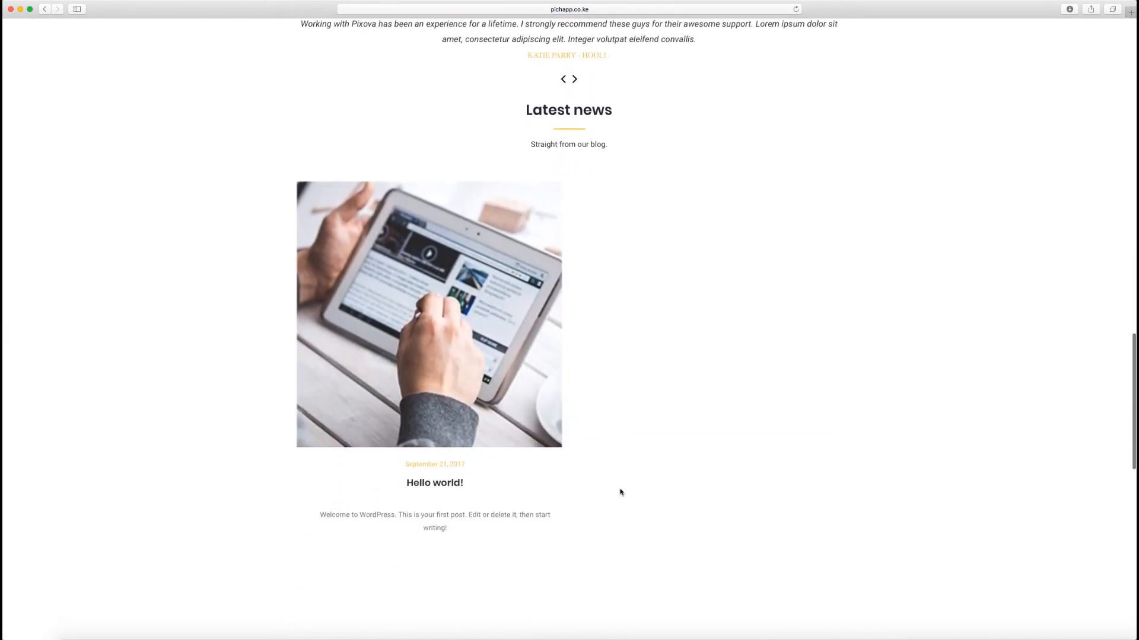
pyautogui.scroll(-3)
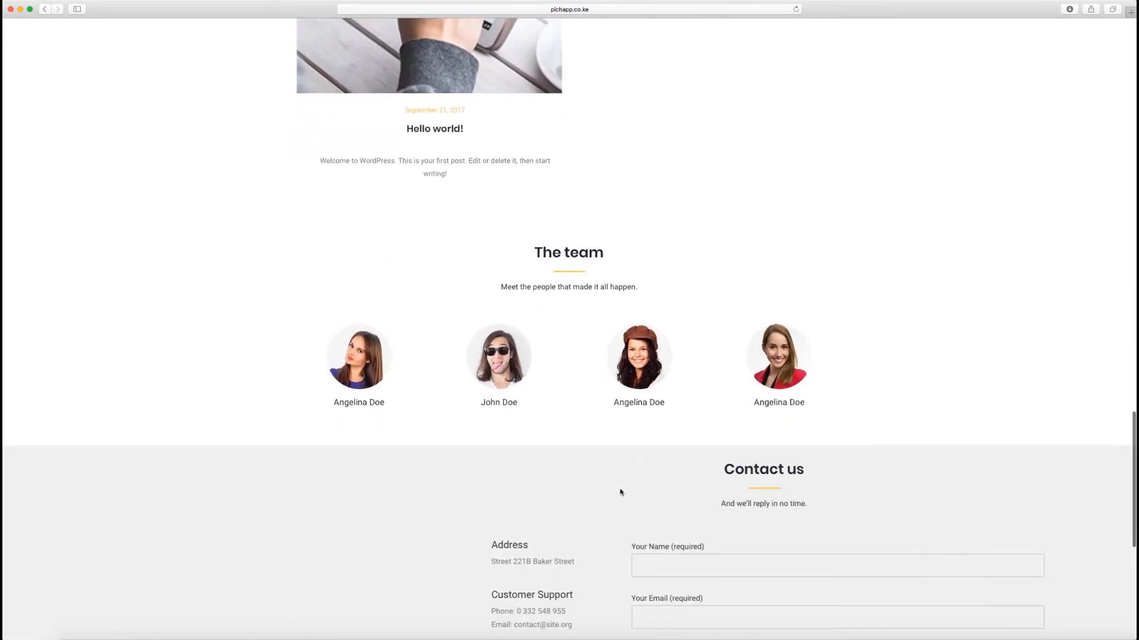
pyautogui.scroll(-3)
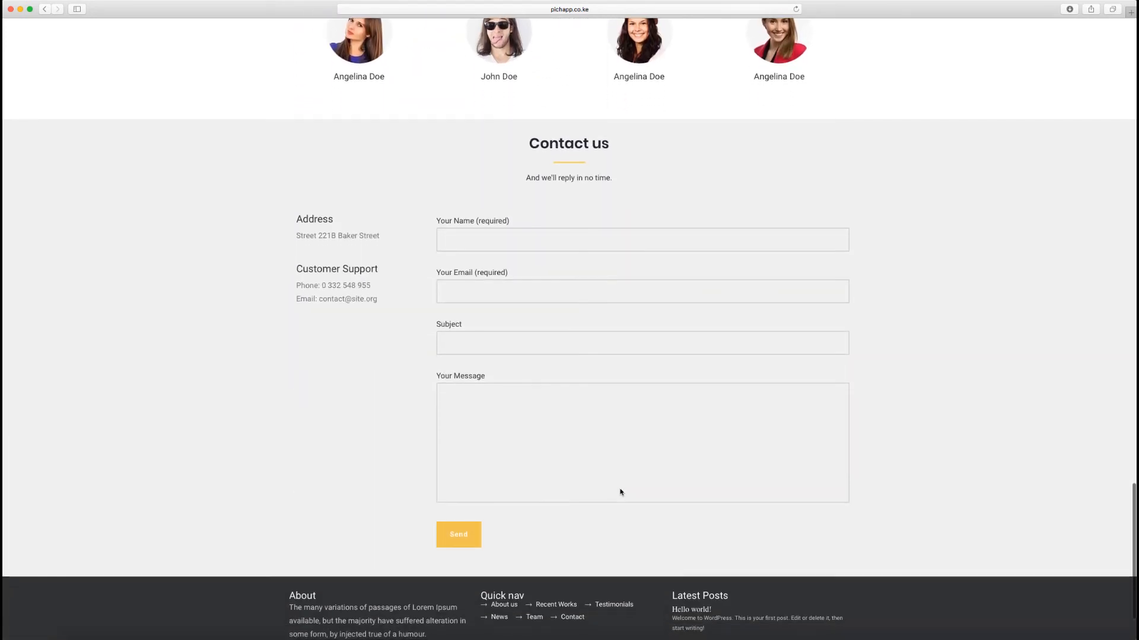
pyautogui.scroll(-3)
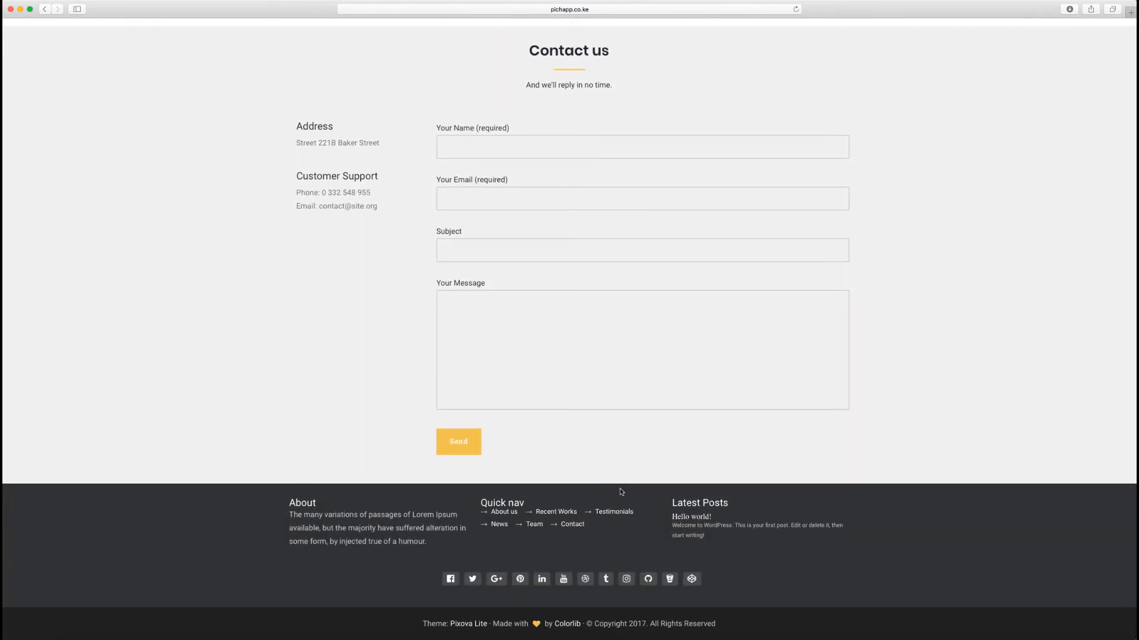